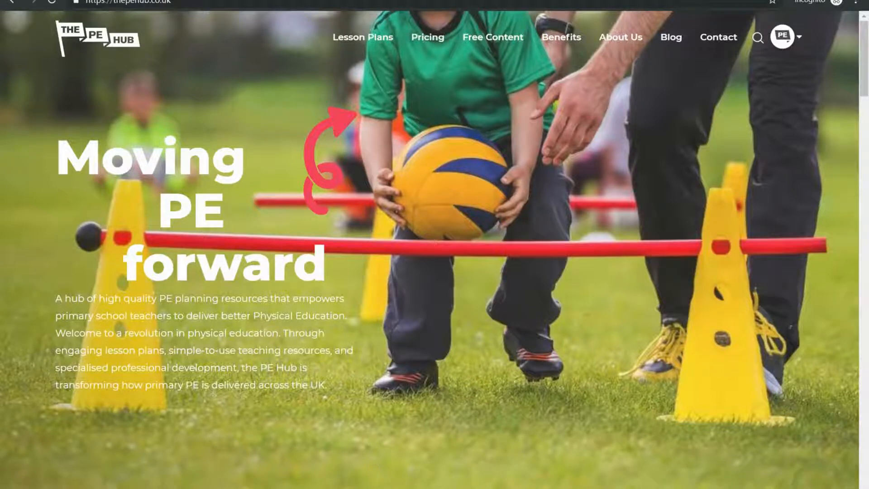
{"action": "mouse_move", "coordinate": [670, 45]}
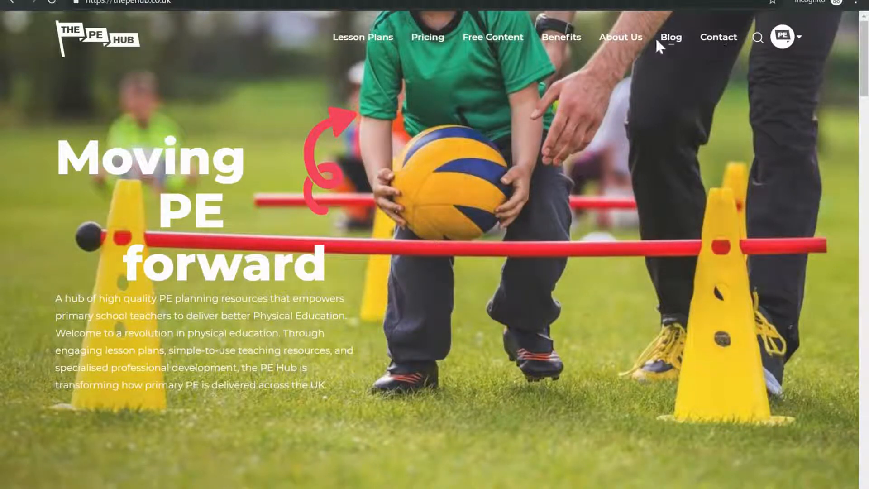
- Expand the Lesson Plans menu listing year groups and the Curriculum Builder
{"action": "left_click", "coordinate": [362, 37]}
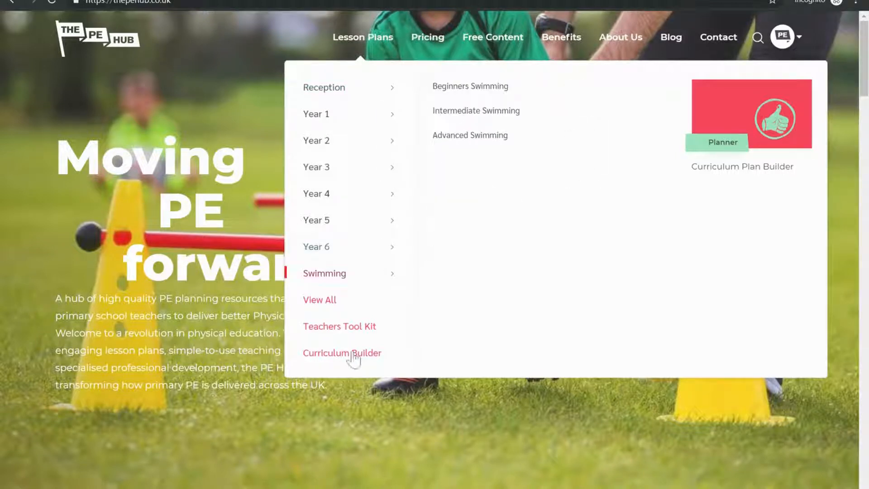
{"action": "mouse_move", "coordinate": [344, 357]}
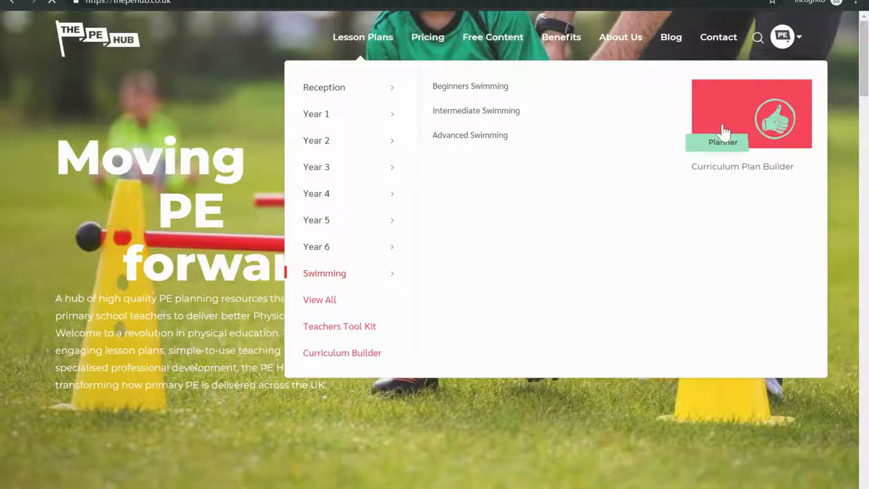
- Load the Curriculum Plan Builder grid and look through its Reception to Year 6 rows
{"action": "left_click", "coordinate": [742, 166]}
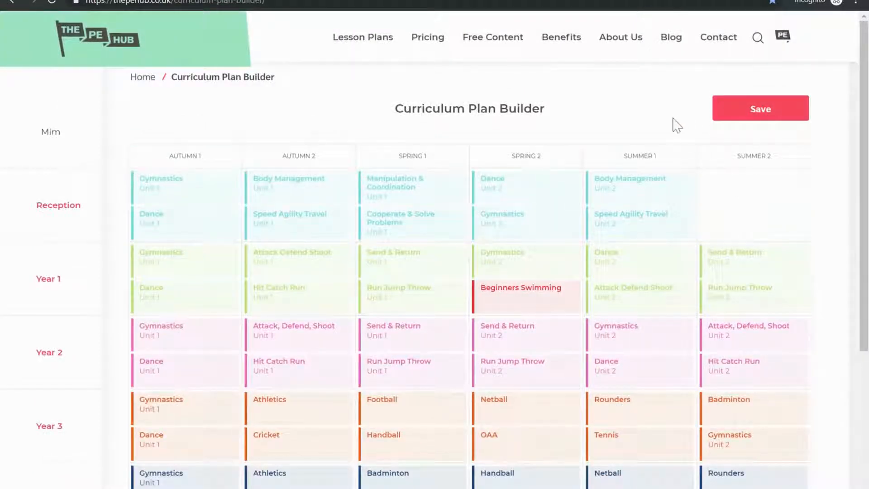
{"action": "mouse_move", "coordinate": [624, 103]}
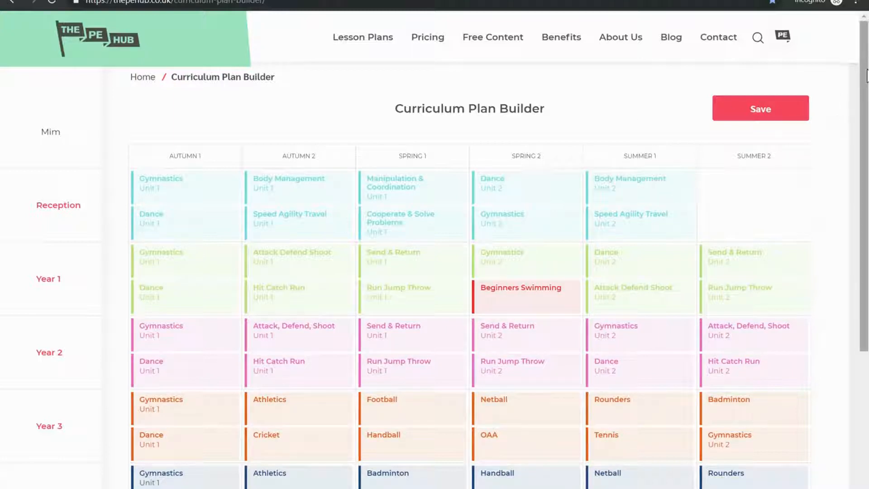
{"action": "scroll", "scroll_direction": "down", "scroll_amount": 3}
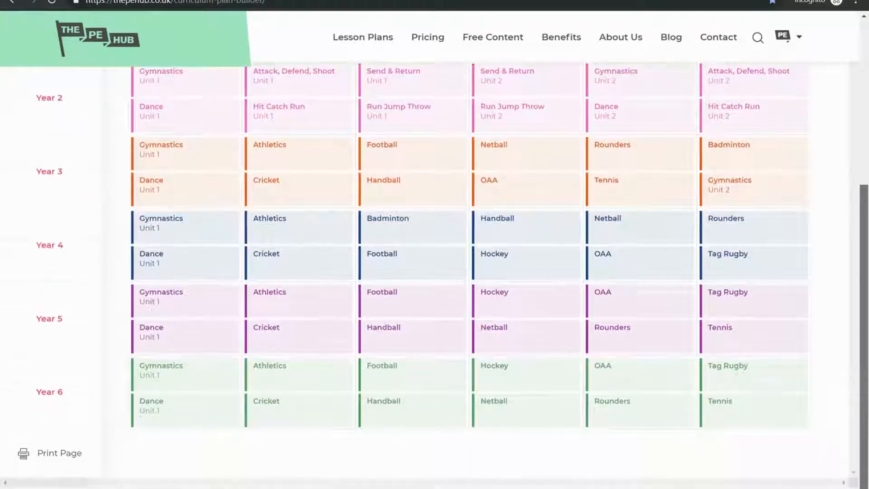
{"action": "scroll", "scroll_direction": "up", "scroll_amount": 3}
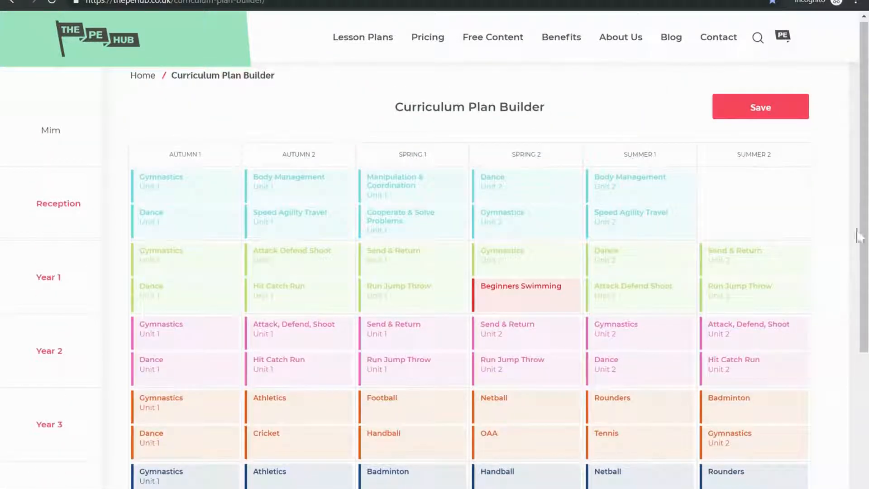
{"action": "mouse_move", "coordinate": [753, 220]}
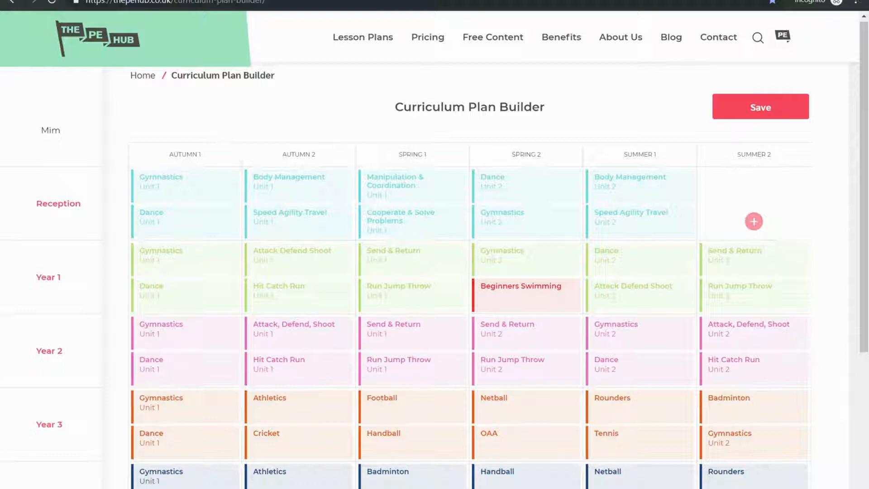
{"action": "mouse_move", "coordinate": [615, 130]}
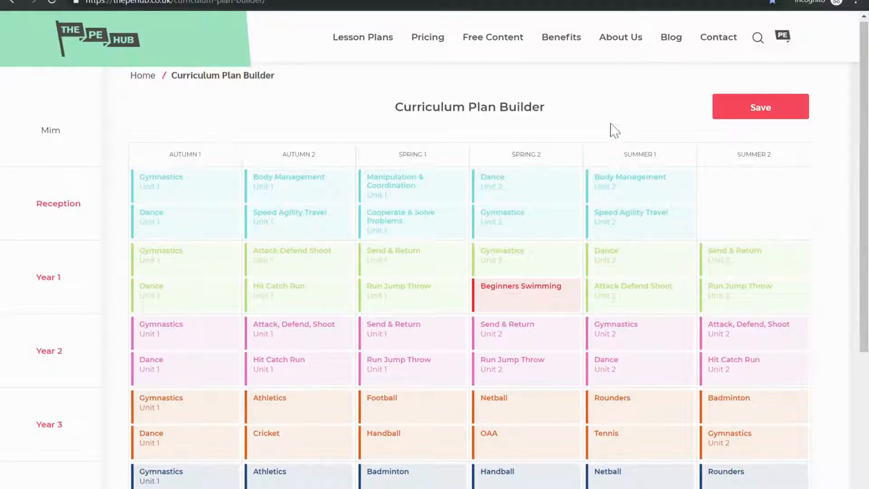
- Place Speed Agility Travel Unit 2 from the Reception activities into Reception Summer 2
{"action": "left_click", "coordinate": [754, 185]}
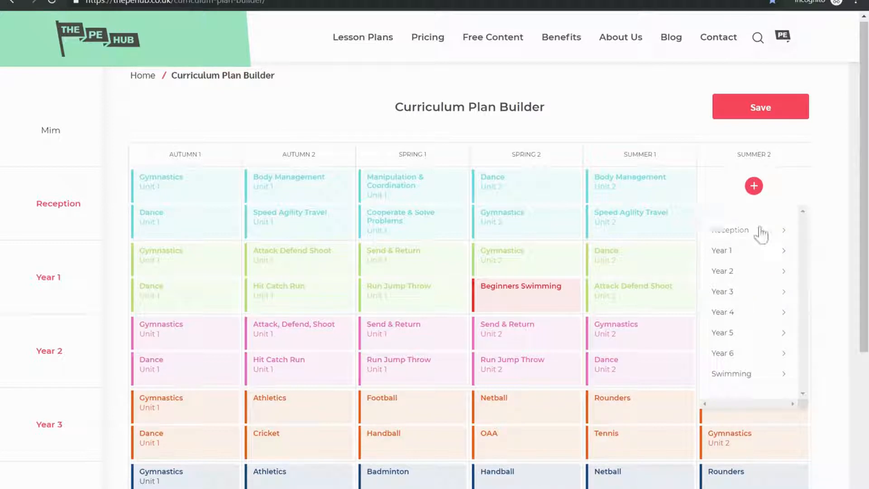
{"action": "left_click", "coordinate": [730, 229]}
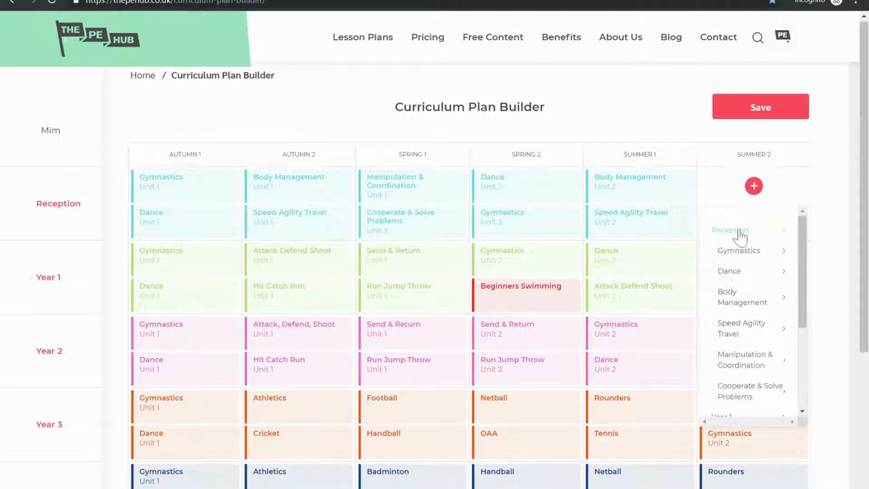
{"action": "mouse_move", "coordinate": [742, 341]}
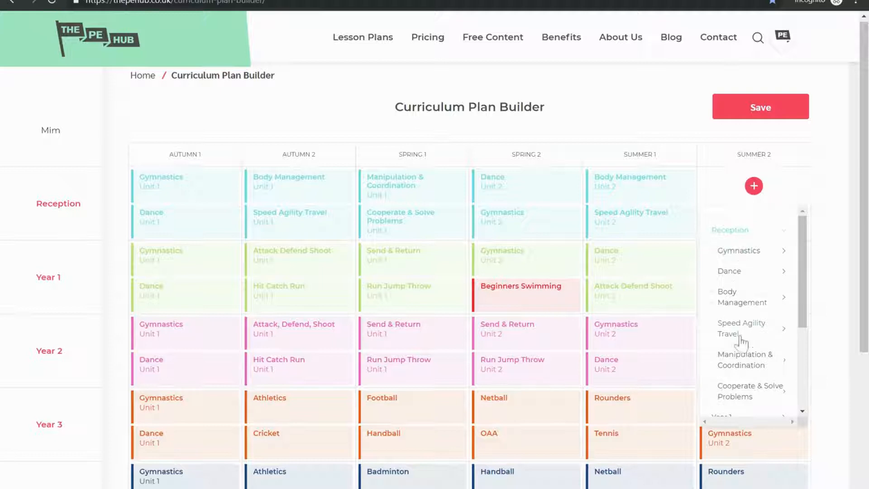
{"action": "left_click", "coordinate": [742, 328]}
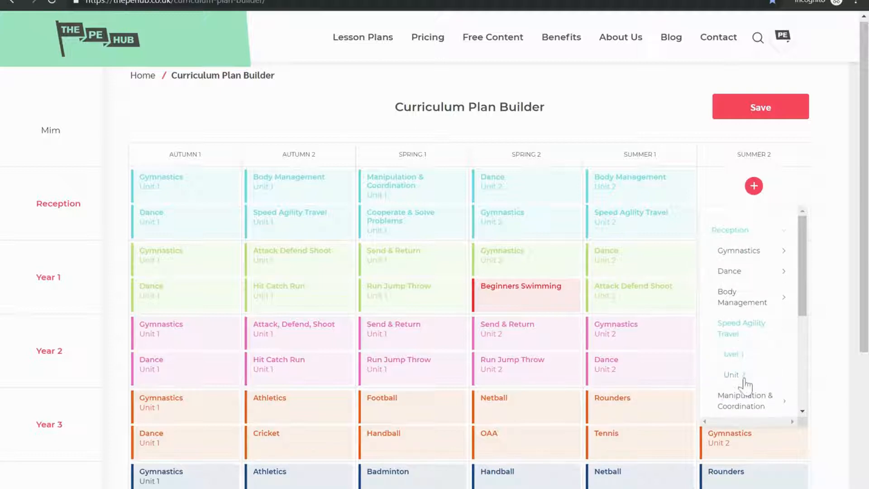
{"action": "left_click", "coordinate": [741, 327]}
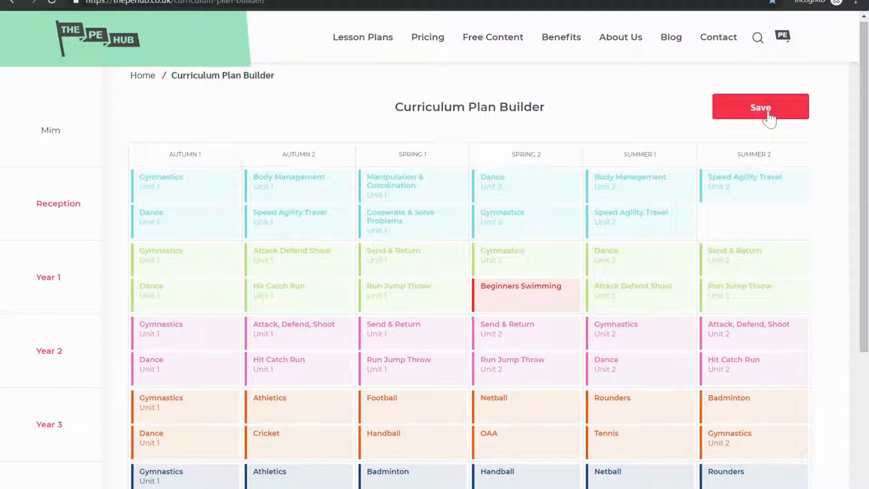
- Save the curriculum plan with Speed Agility Travel in Reception Summer 2
{"action": "left_click", "coordinate": [760, 107]}
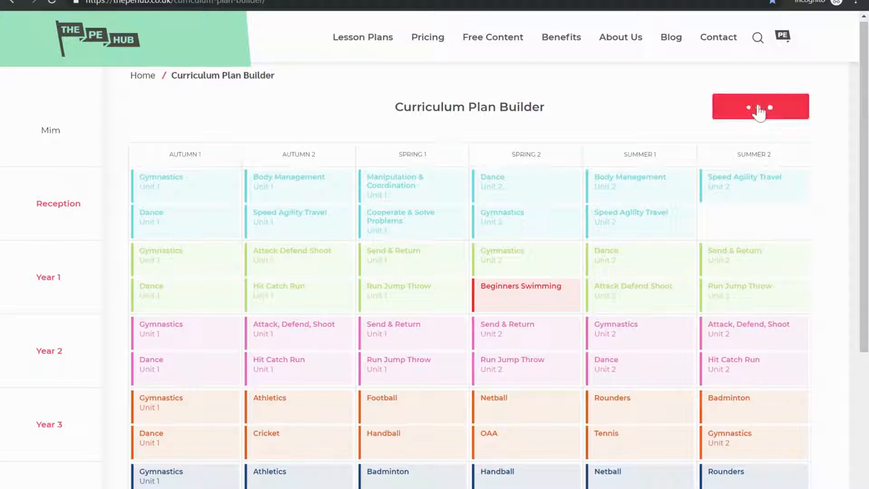
{"action": "left_click", "coordinate": [759, 107]}
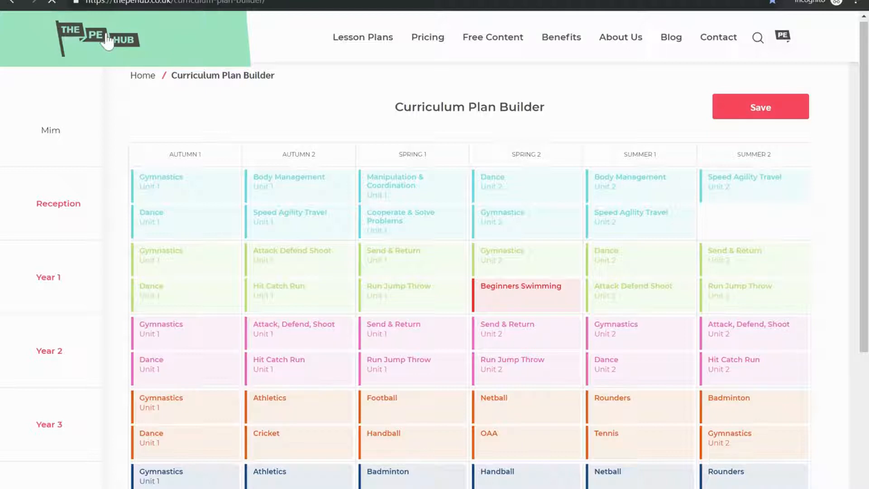
- Return to the homepage and reload the Curriculum Builder via Lesson Plans
{"action": "left_click", "coordinate": [98, 38]}
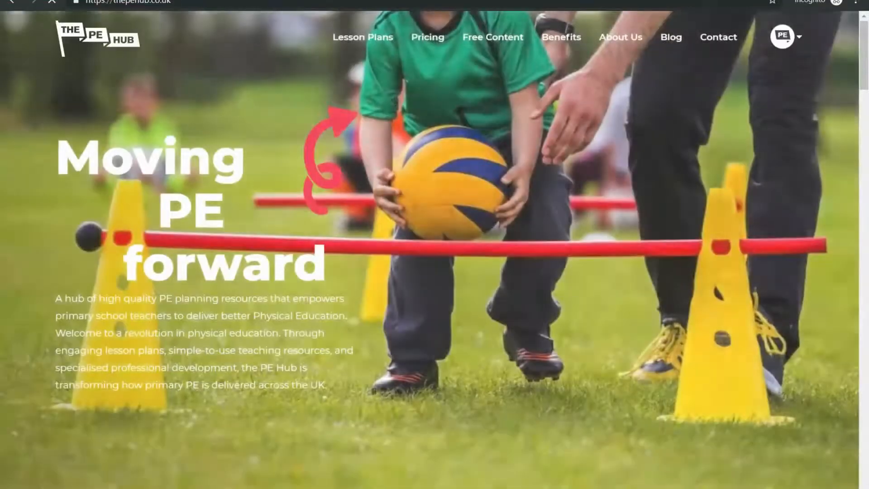
{"action": "left_click", "coordinate": [362, 36]}
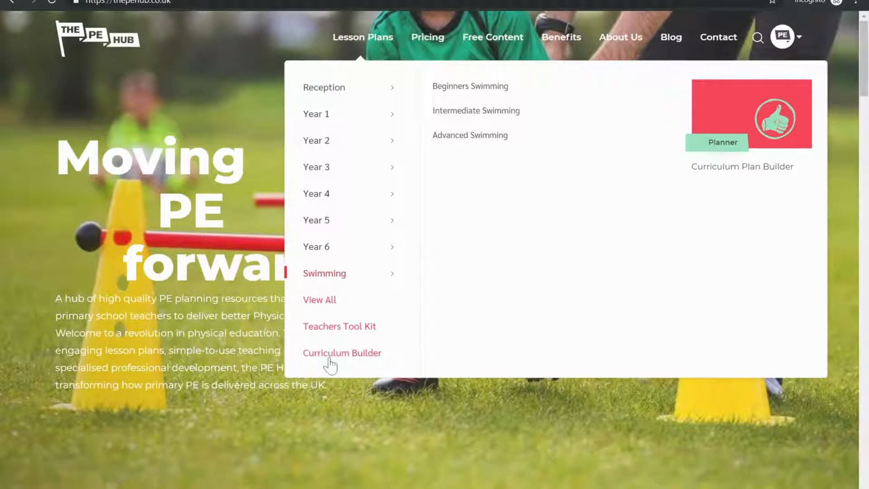
{"action": "left_click", "coordinate": [342, 352]}
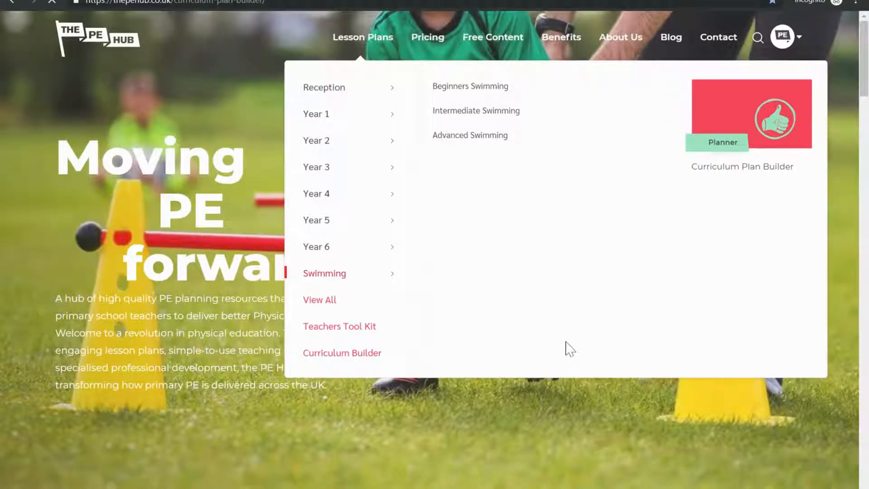
{"action": "left_click", "coordinate": [343, 352]}
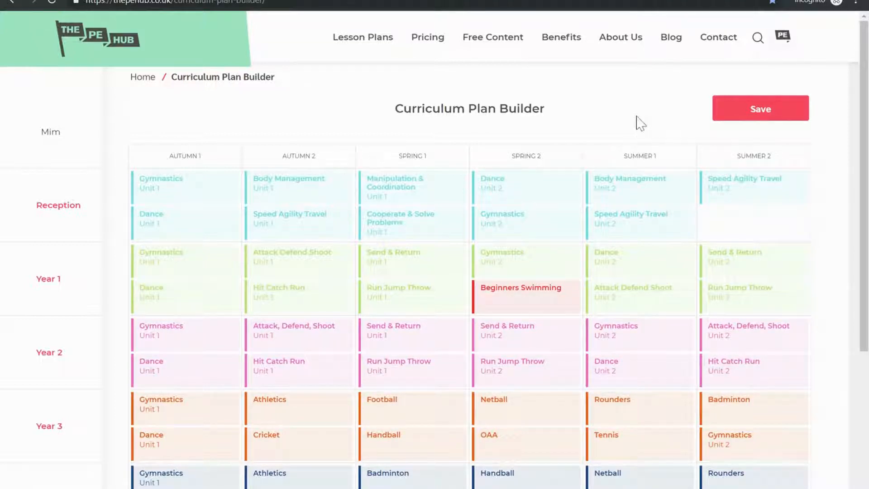
{"action": "mouse_move", "coordinate": [753, 222]}
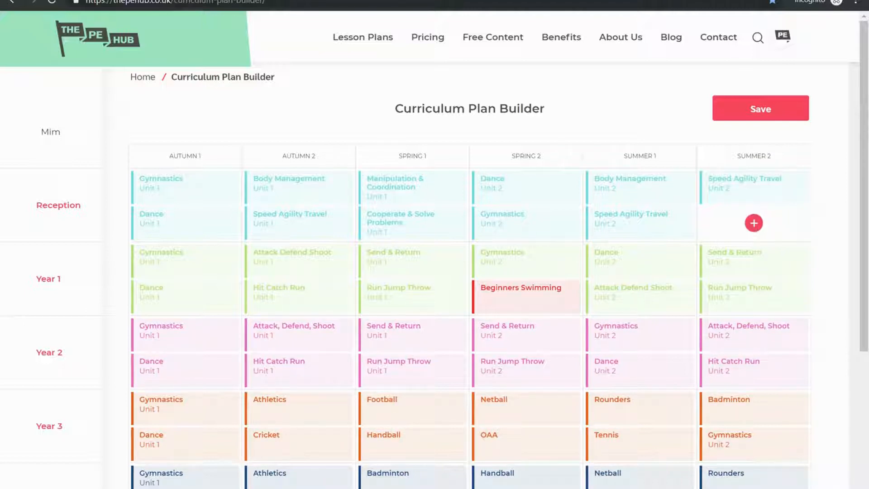
- Place Hit Catch Run Unit 1 into the second Reception Summer 2 slot and review the grid
{"action": "left_click", "coordinate": [754, 223]}
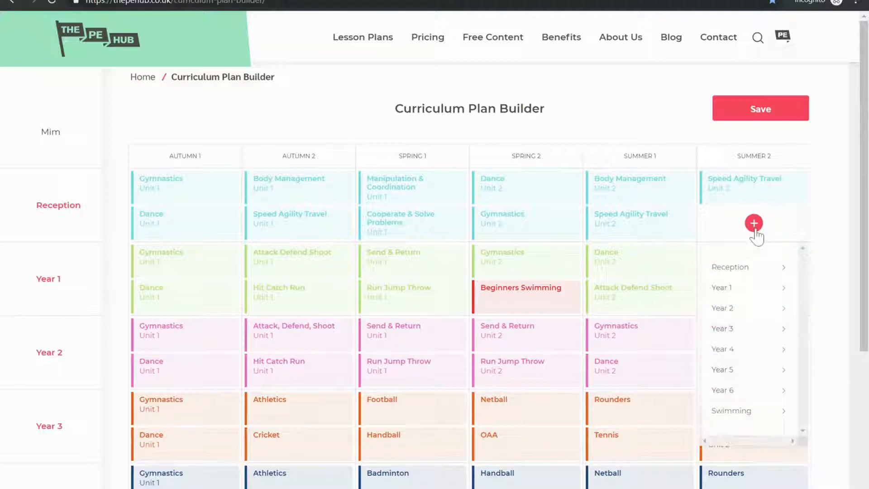
{"action": "left_click", "coordinate": [721, 286]}
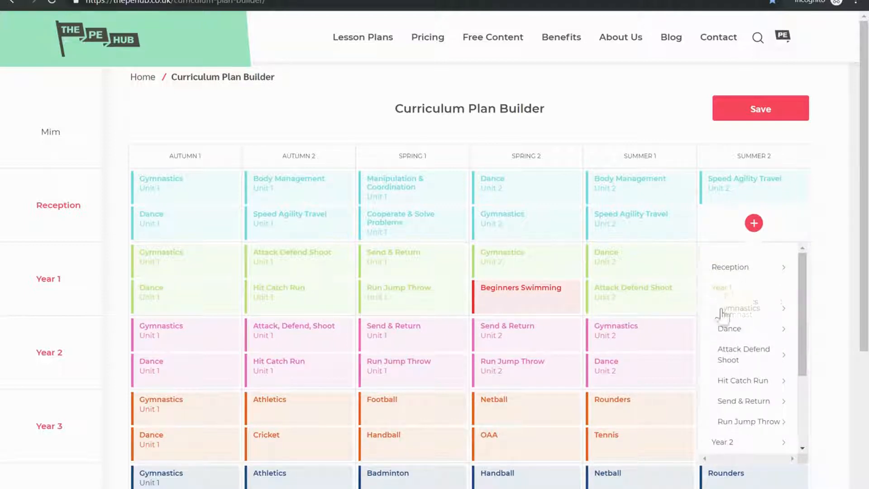
{"action": "left_click", "coordinate": [742, 380]}
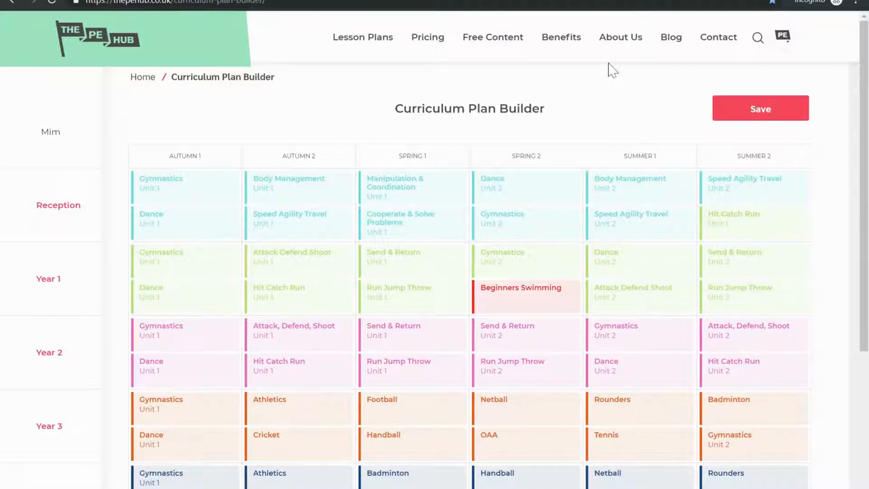
{"action": "left_click", "coordinate": [639, 187]}
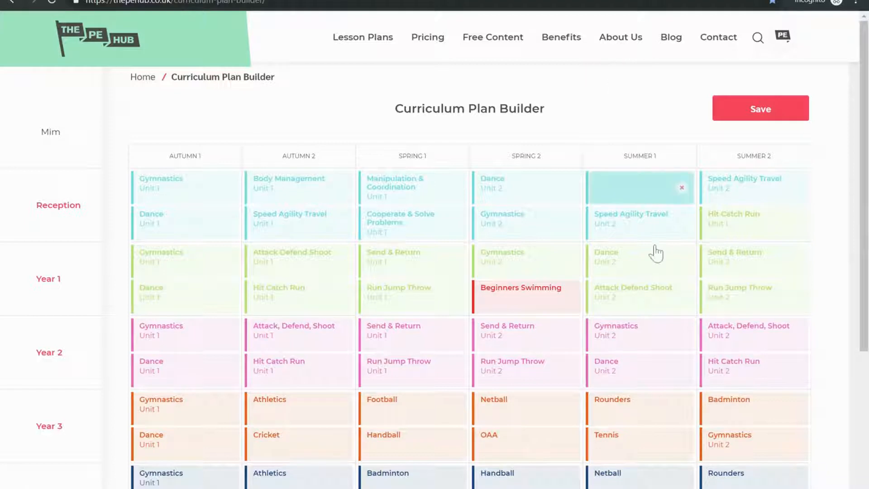
{"action": "scroll", "scroll_direction": "down", "scroll_amount": 3}
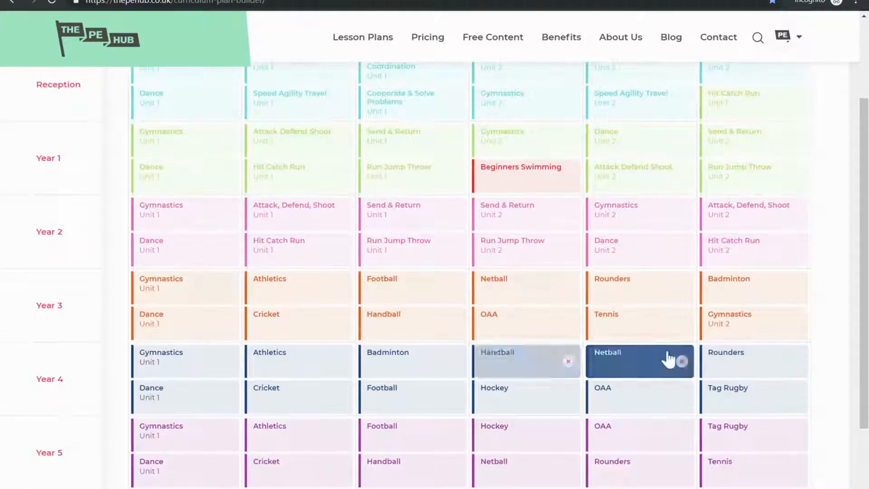
{"action": "scroll", "scroll_direction": "up", "scroll_amount": 3}
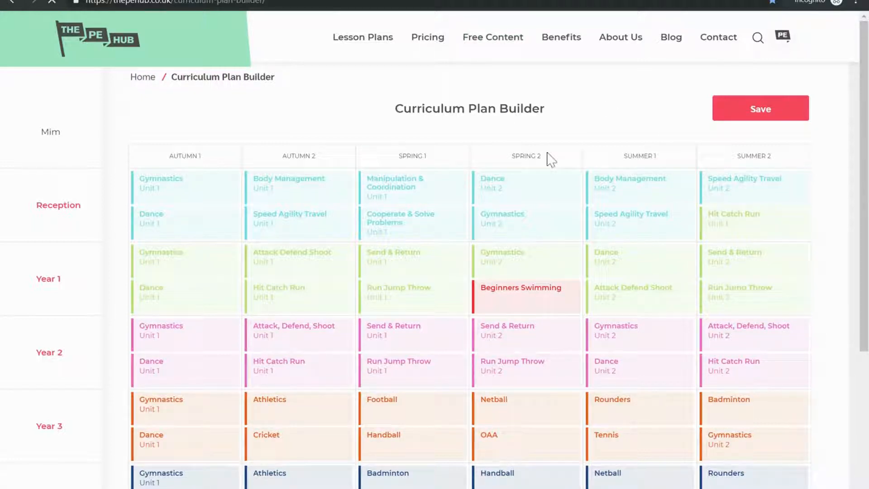
- Visit Free Content, then come back to the Curriculum Plan Builder
{"action": "left_click", "coordinate": [492, 37]}
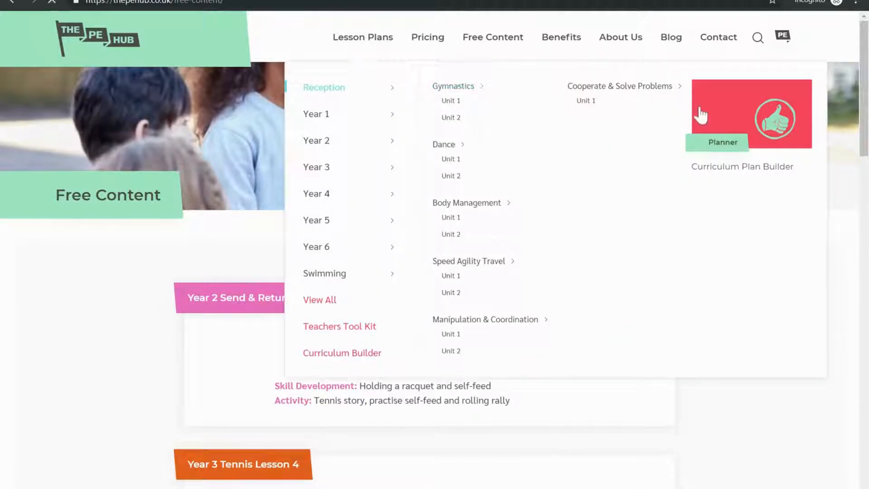
{"action": "left_click", "coordinate": [750, 114]}
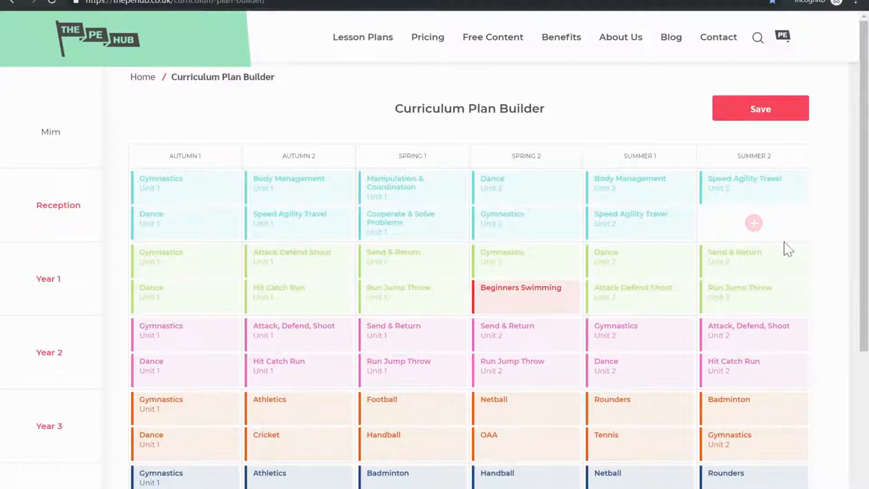
{"action": "mouse_move", "coordinate": [785, 221]}
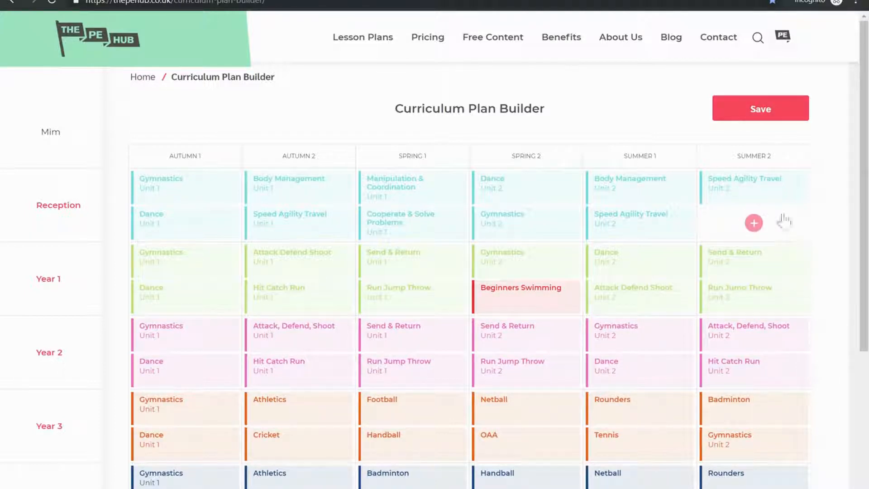
- Save the plan with the second Reception Summer 2 slot cleared
{"action": "left_click", "coordinate": [760, 109]}
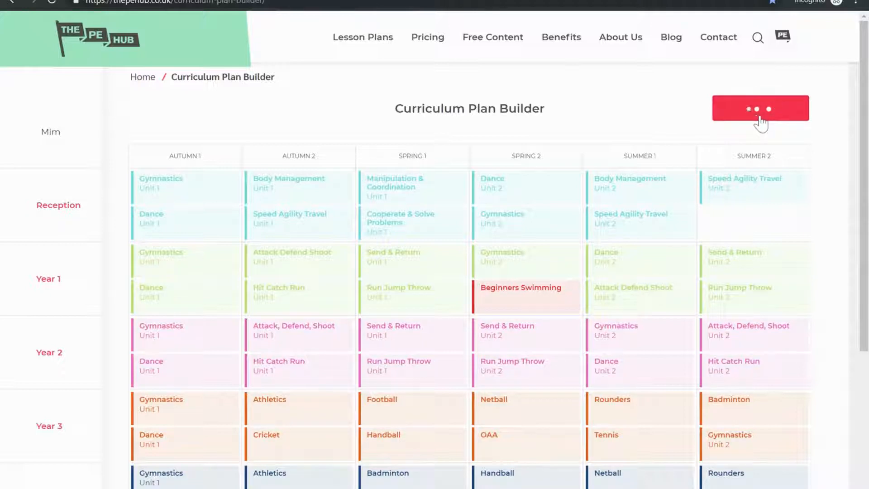
{"action": "left_click", "coordinate": [759, 108]}
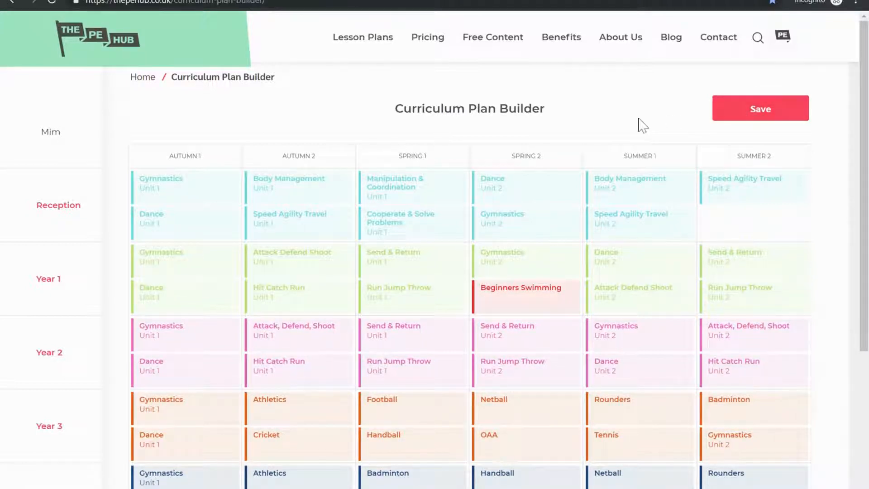
- Put Hit Catch Run Unit 1 back in the second Reception Summer 2 slot and save
{"action": "left_click", "coordinate": [753, 223]}
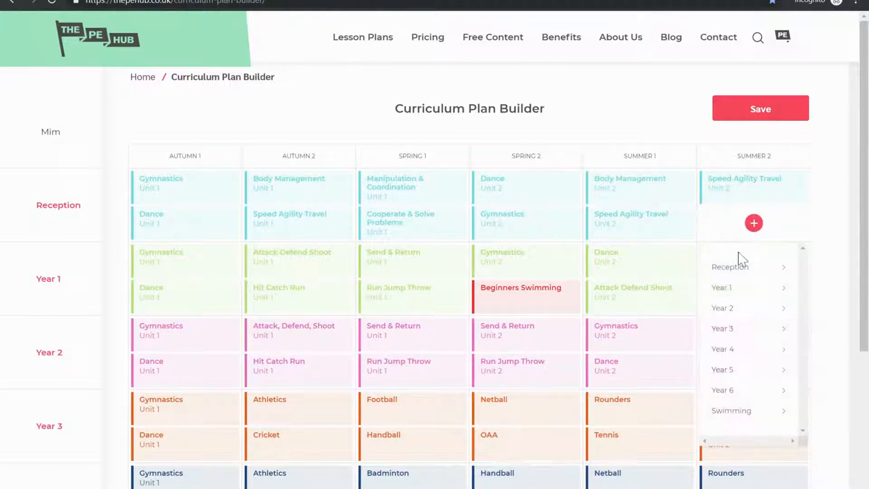
{"action": "left_click", "coordinate": [722, 287]}
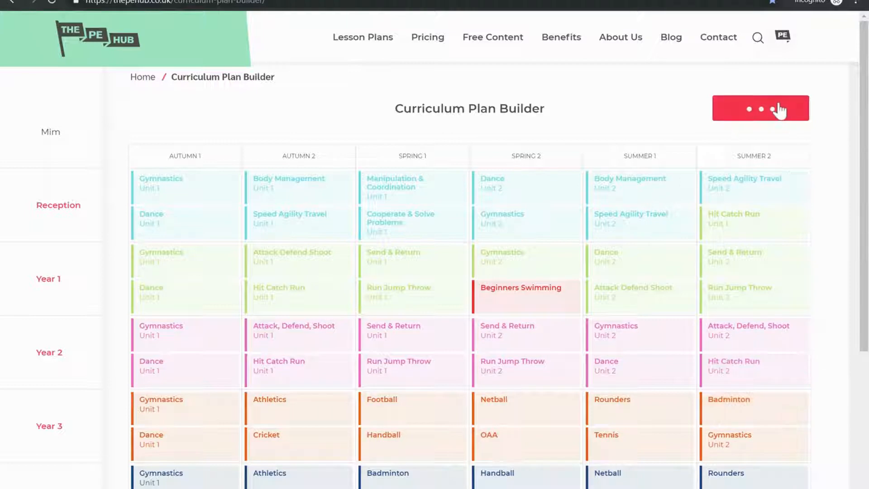
{"action": "left_click", "coordinate": [761, 107]}
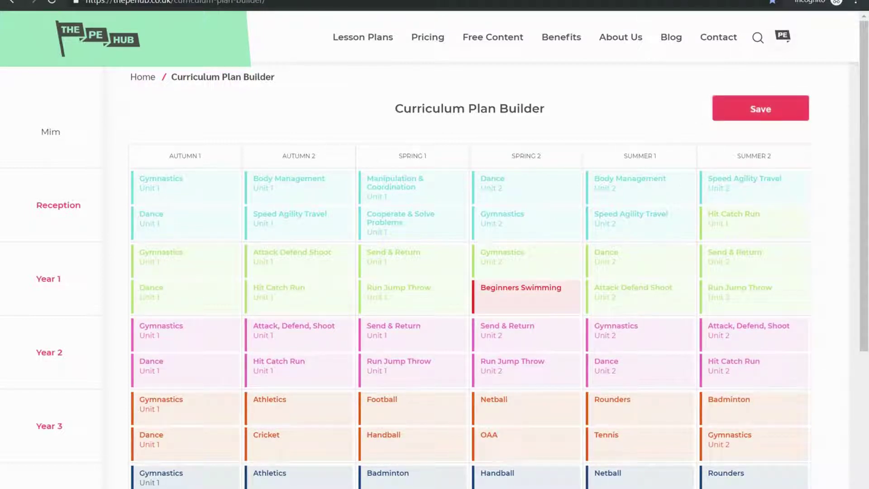
{"action": "scroll", "scroll_direction": "down", "scroll_amount": 3}
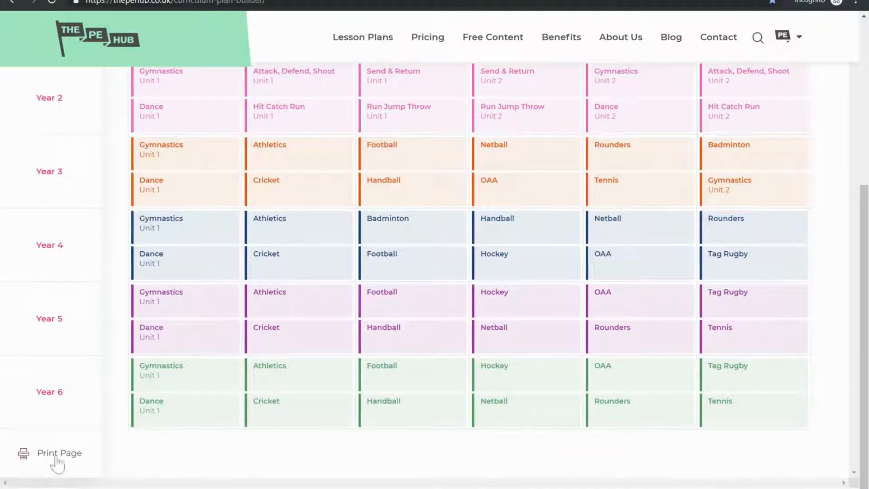
{"action": "left_click", "coordinate": [60, 452]}
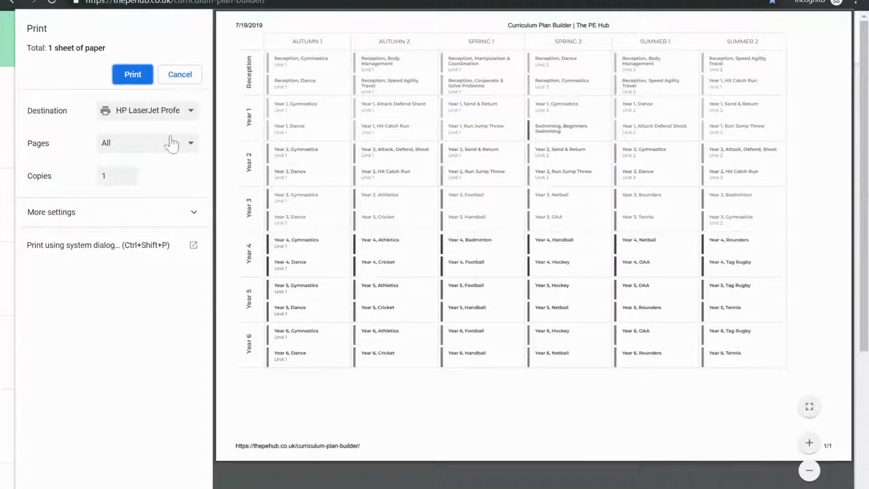
{"action": "mouse_move", "coordinate": [179, 74]}
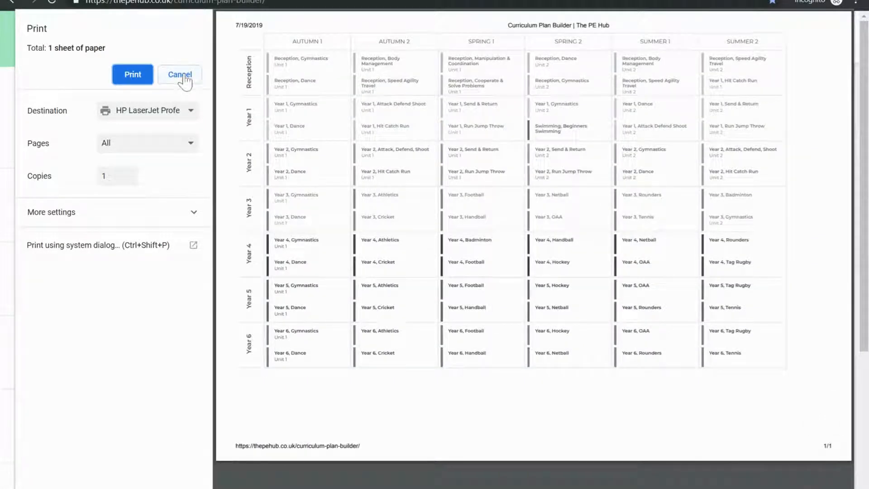
{"action": "left_click", "coordinate": [180, 74]}
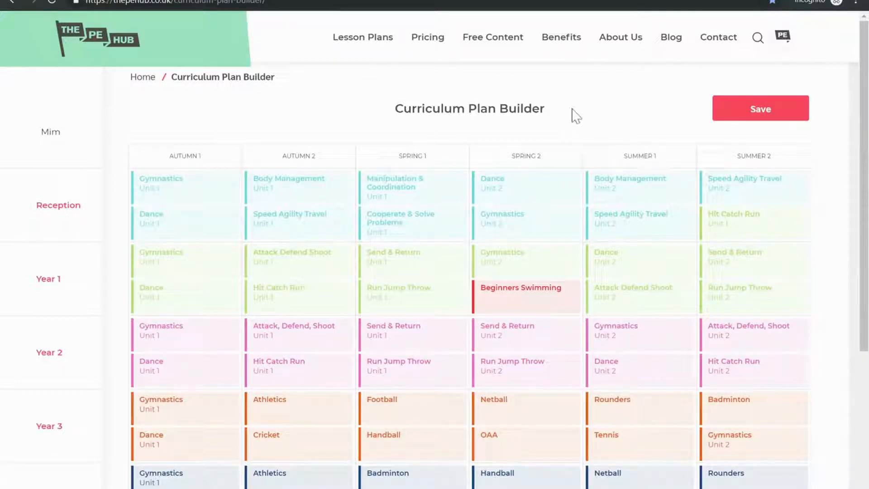
{"action": "mouse_move", "coordinate": [555, 104]}
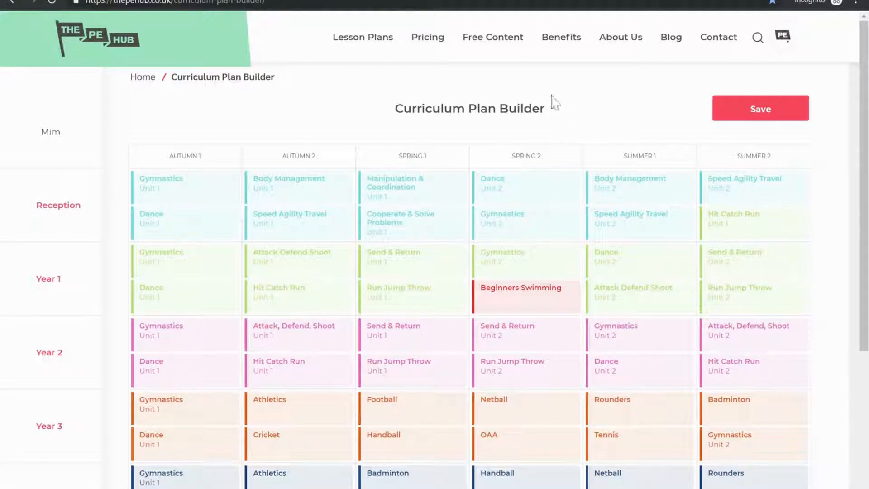
{"action": "left_click", "coordinate": [362, 37]}
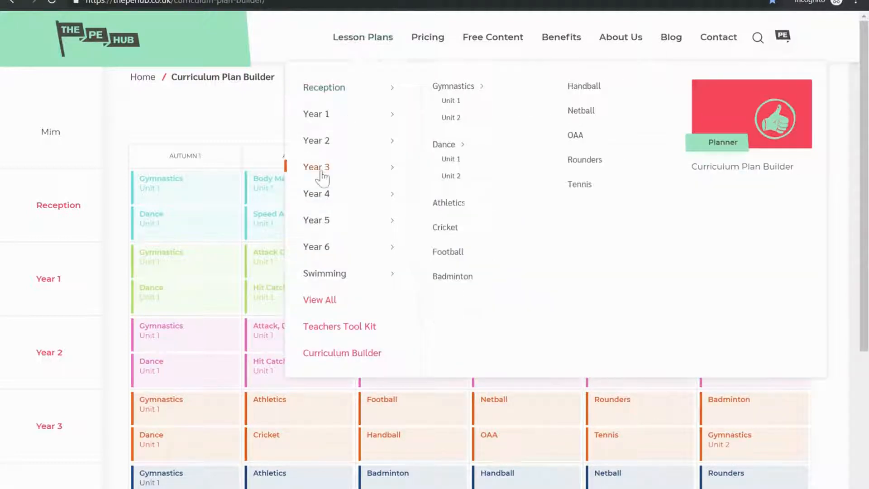
{"action": "mouse_move", "coordinate": [539, 195]}
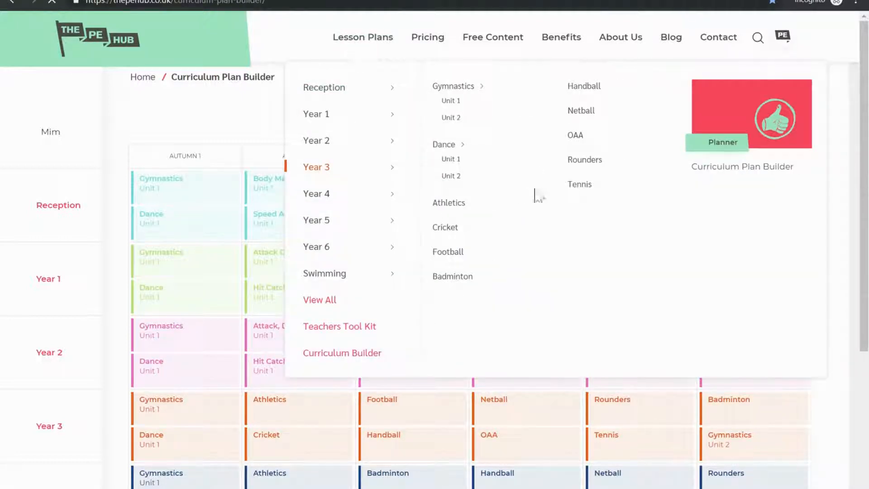
{"action": "left_click", "coordinate": [316, 167]}
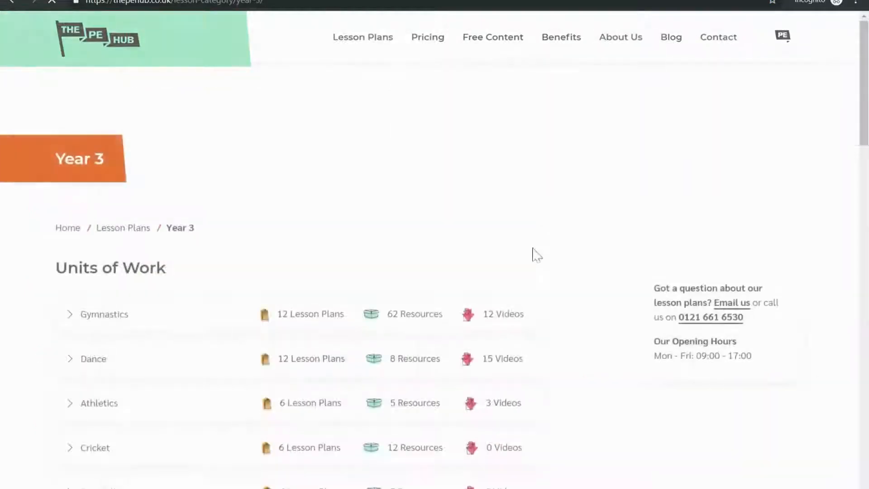
{"action": "left_click", "coordinate": [362, 37]}
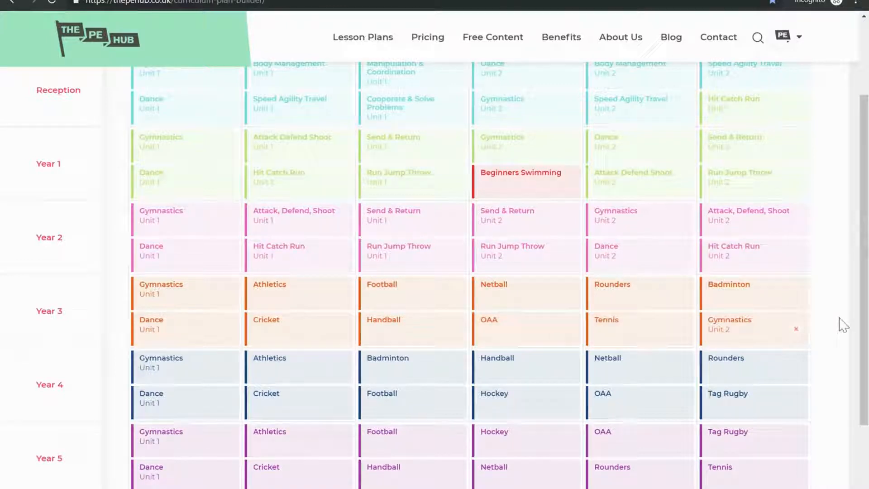
{"action": "scroll", "scroll_direction": "up", "scroll_amount": 3}
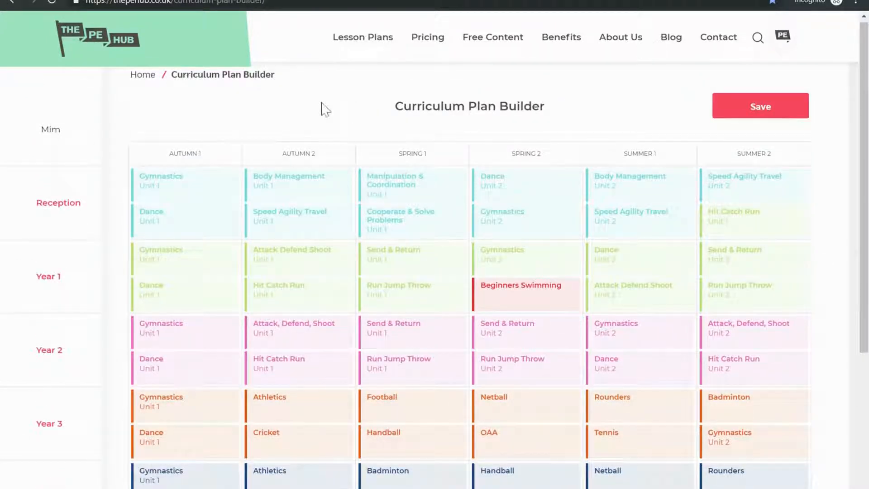
{"action": "mouse_move", "coordinate": [760, 117]}
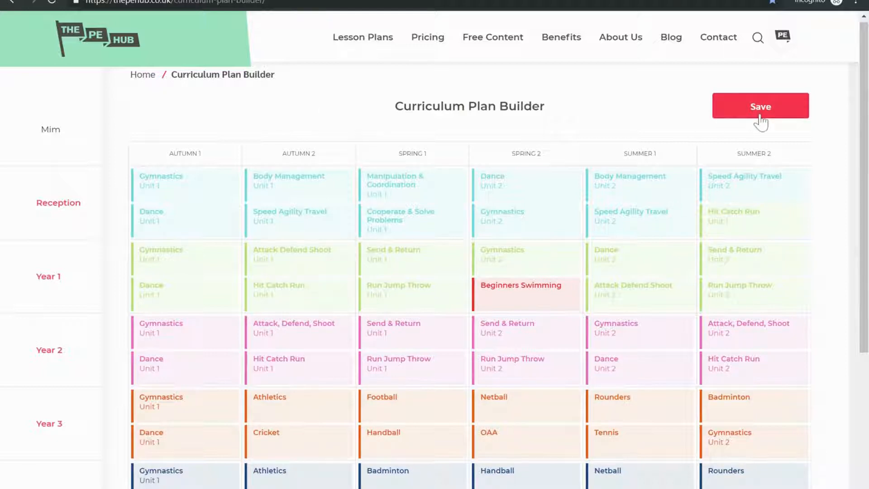
{"action": "mouse_move", "coordinate": [514, 196]}
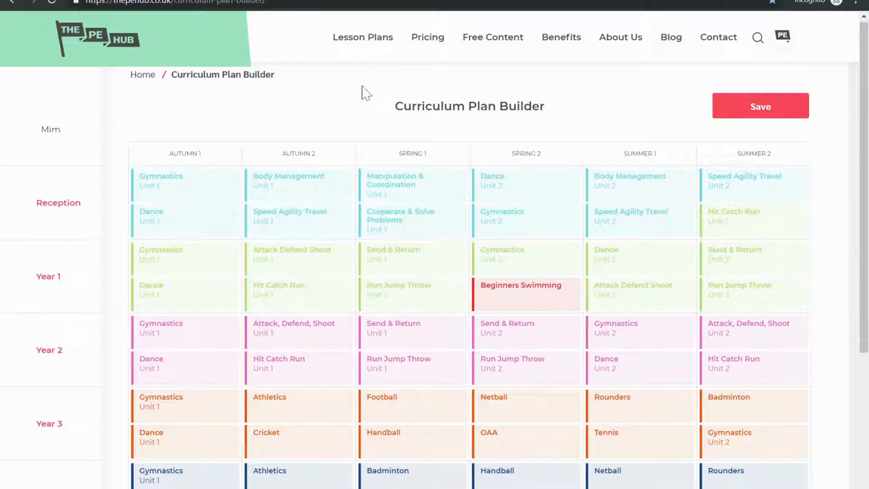
{"action": "scroll", "scroll_direction": "down", "scroll_amount": 3}
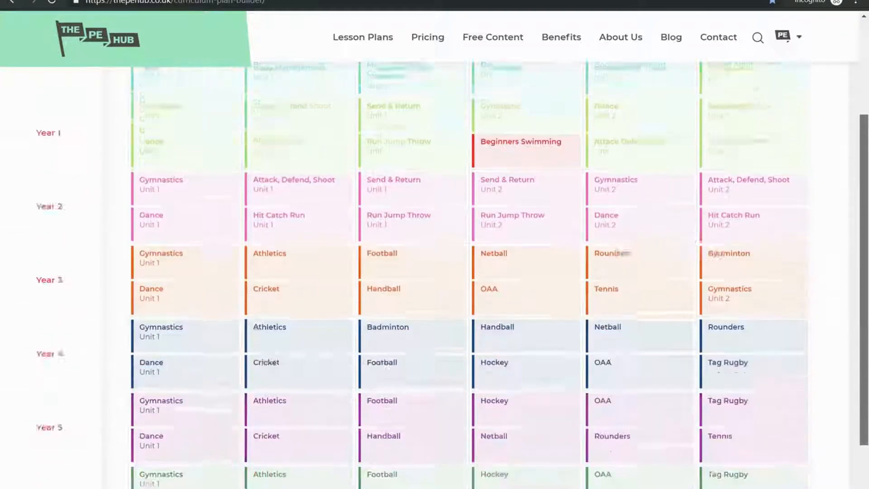
{"action": "scroll", "scroll_direction": "down", "scroll_amount": 3}
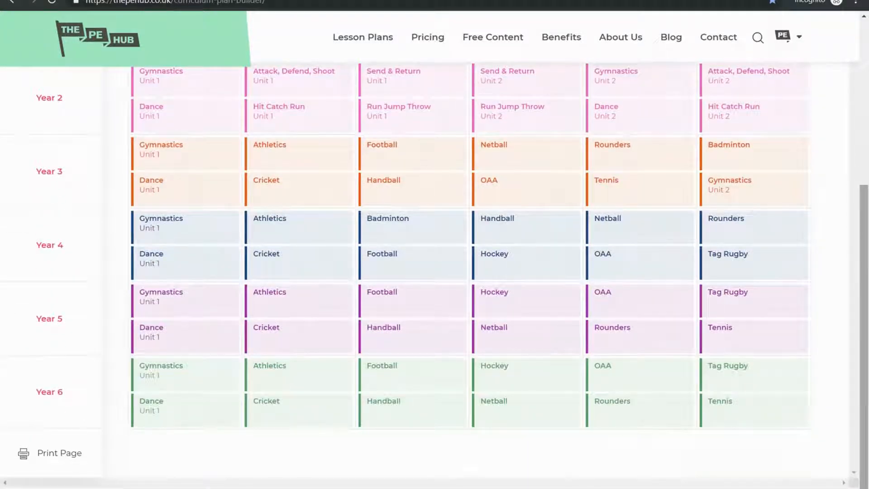
{"action": "scroll", "scroll_direction": "up", "scroll_amount": 3}
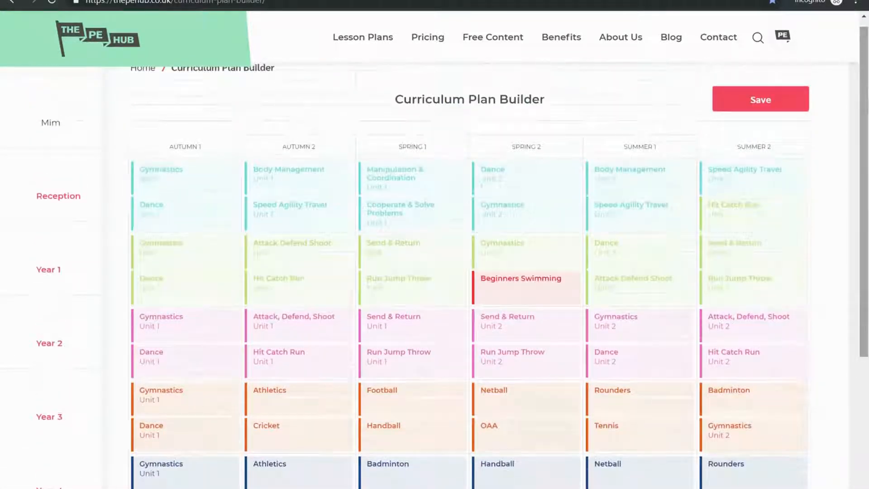